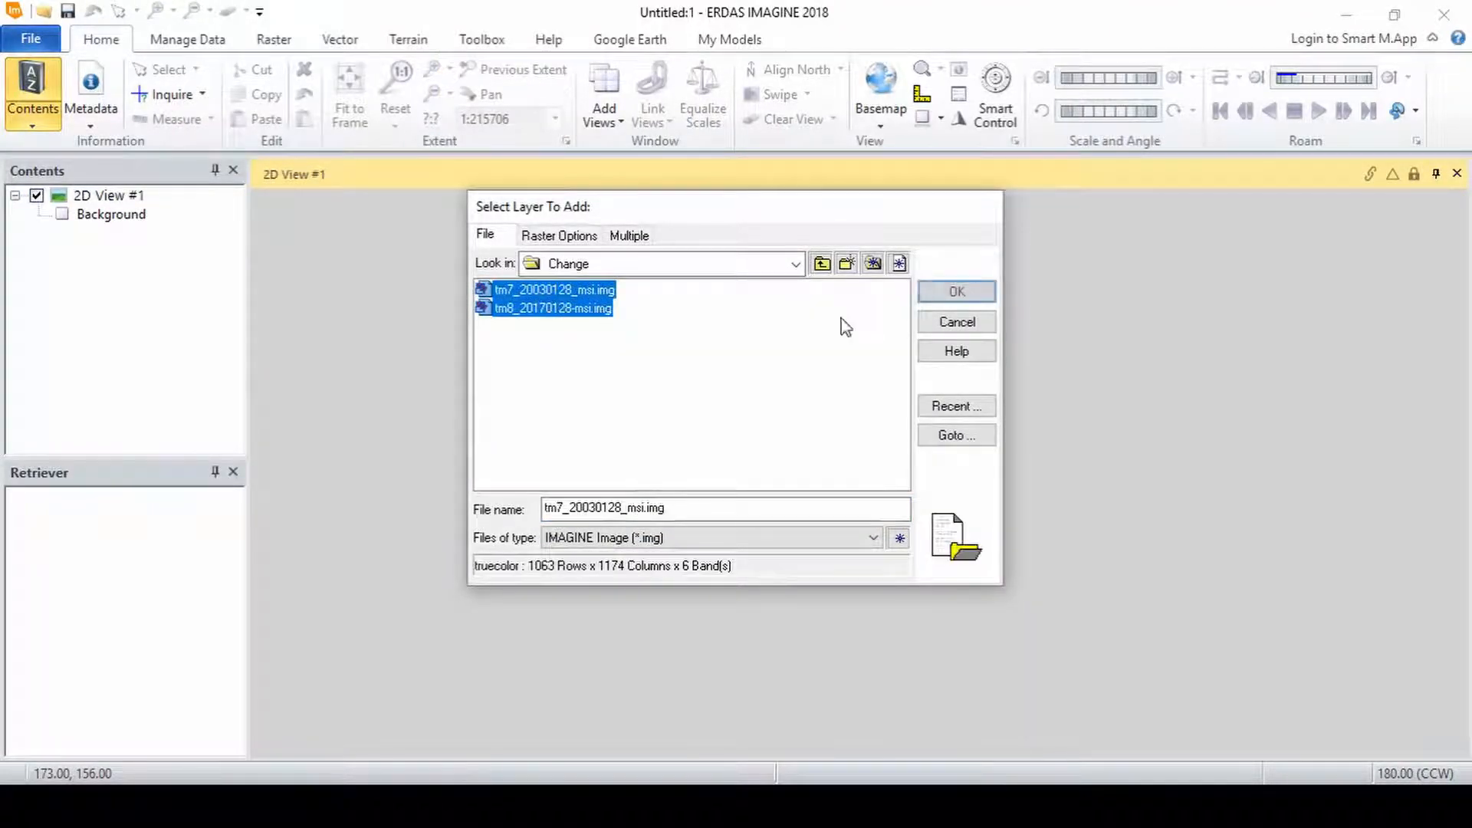
Load both Landsat .img files, fit them to the frame, and select the tm7 layer
left_click(957, 292)
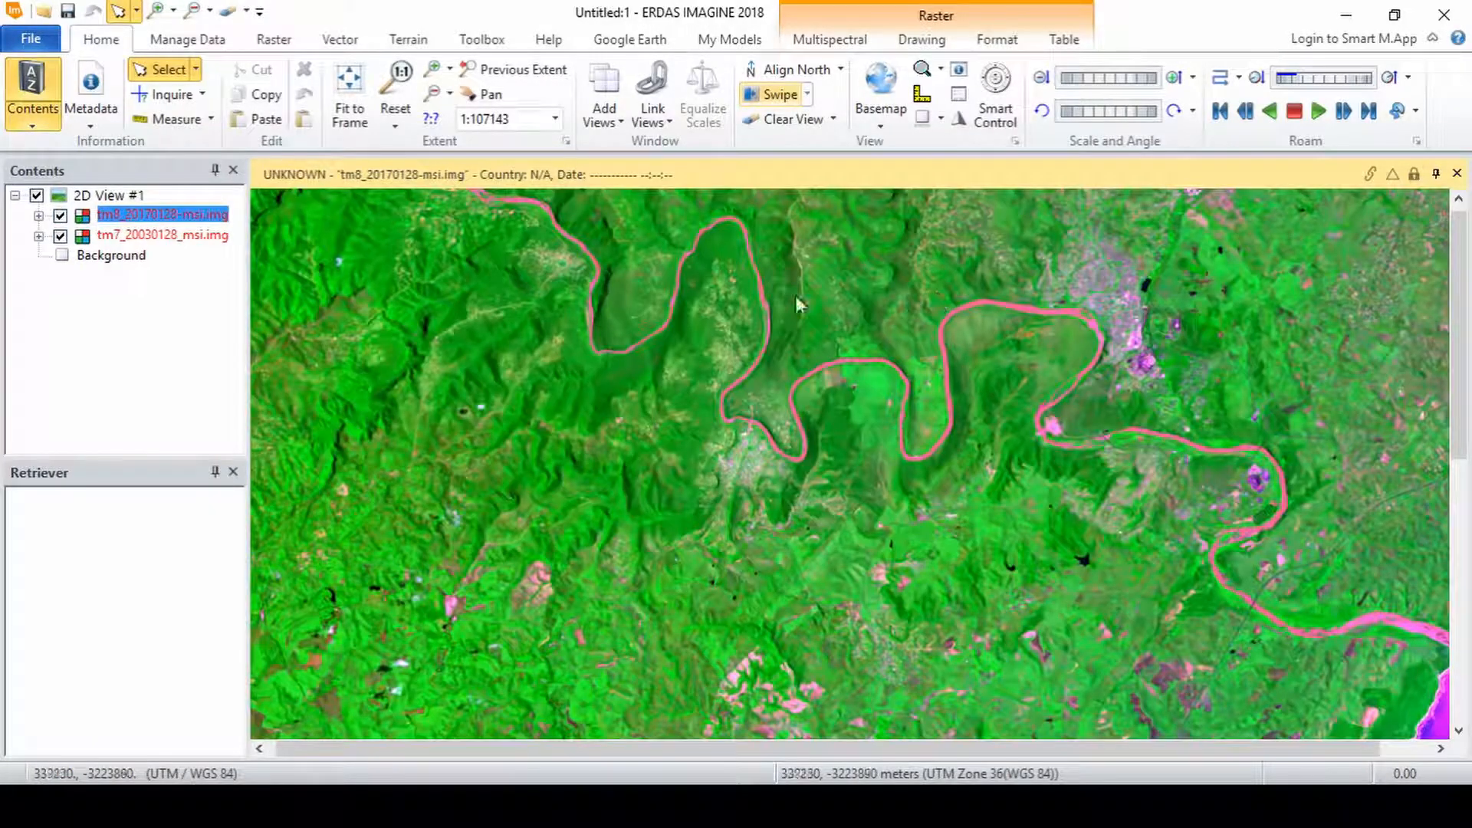
left_click(349, 89)
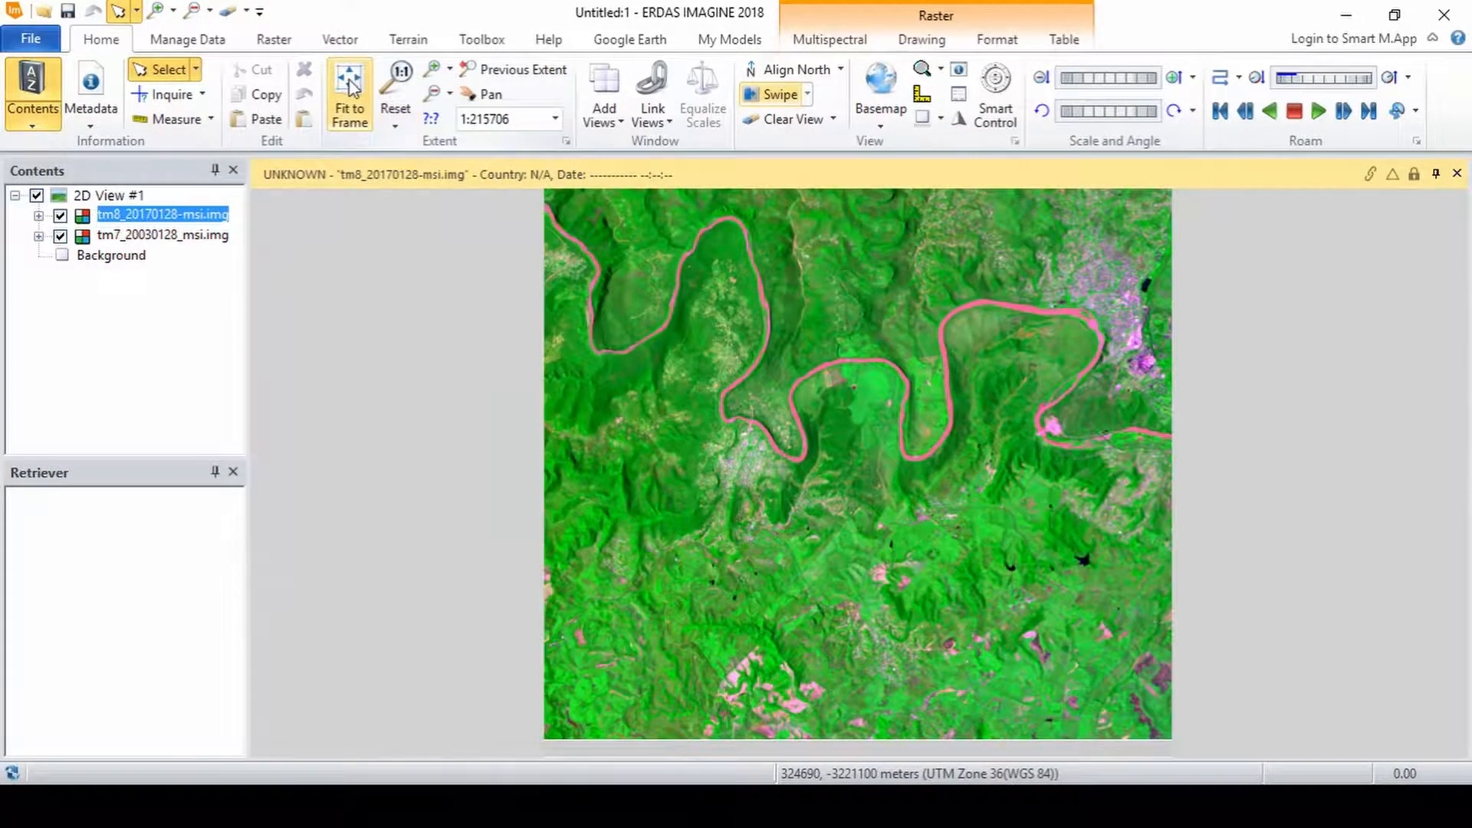
left_click(162, 235)
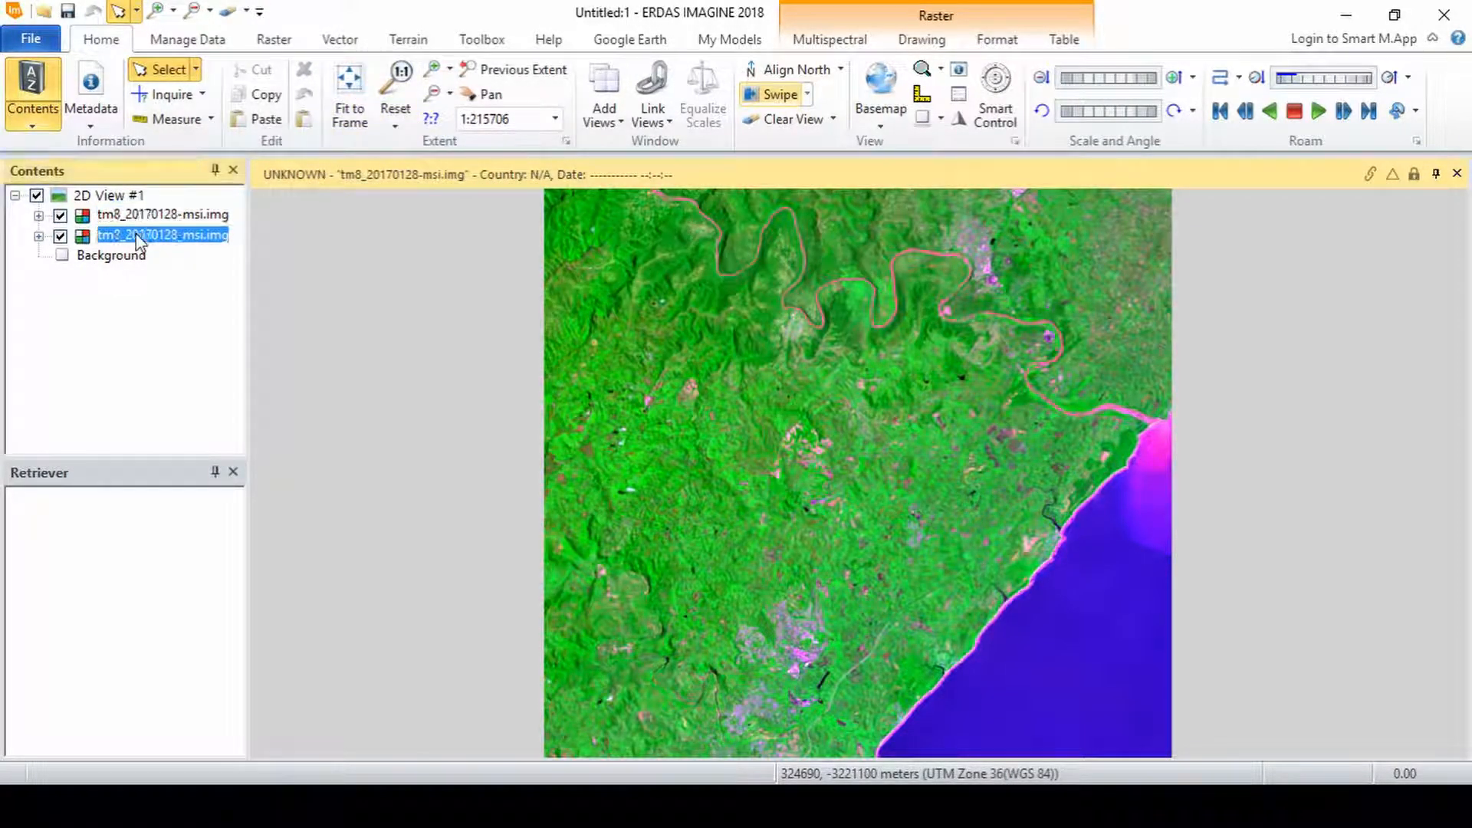
Set tm7 to Landsat 7 bands and tm8 to Landsat 8 False Natural Color
left_click(828, 39)
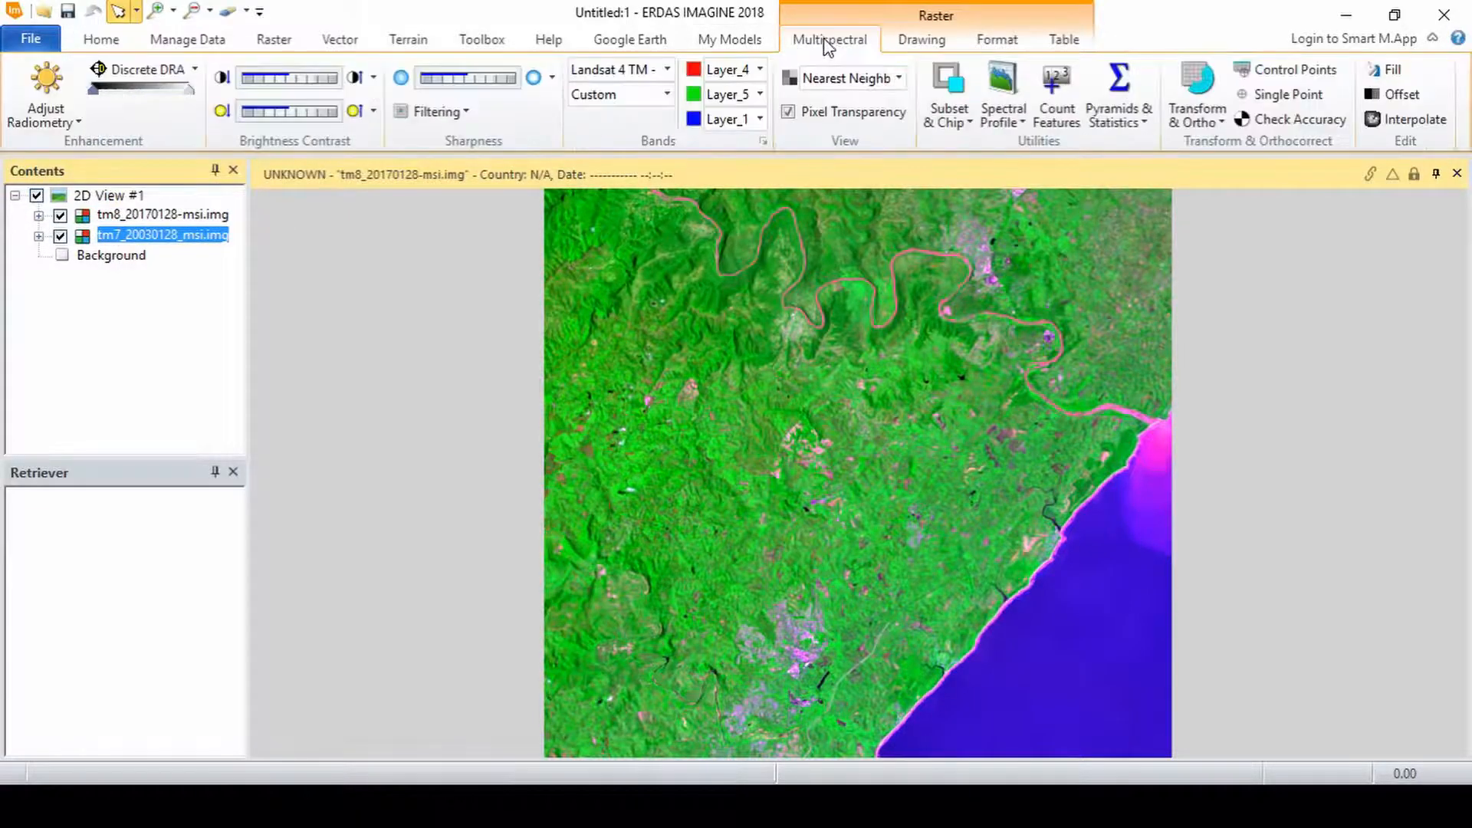
left_click(666, 68)
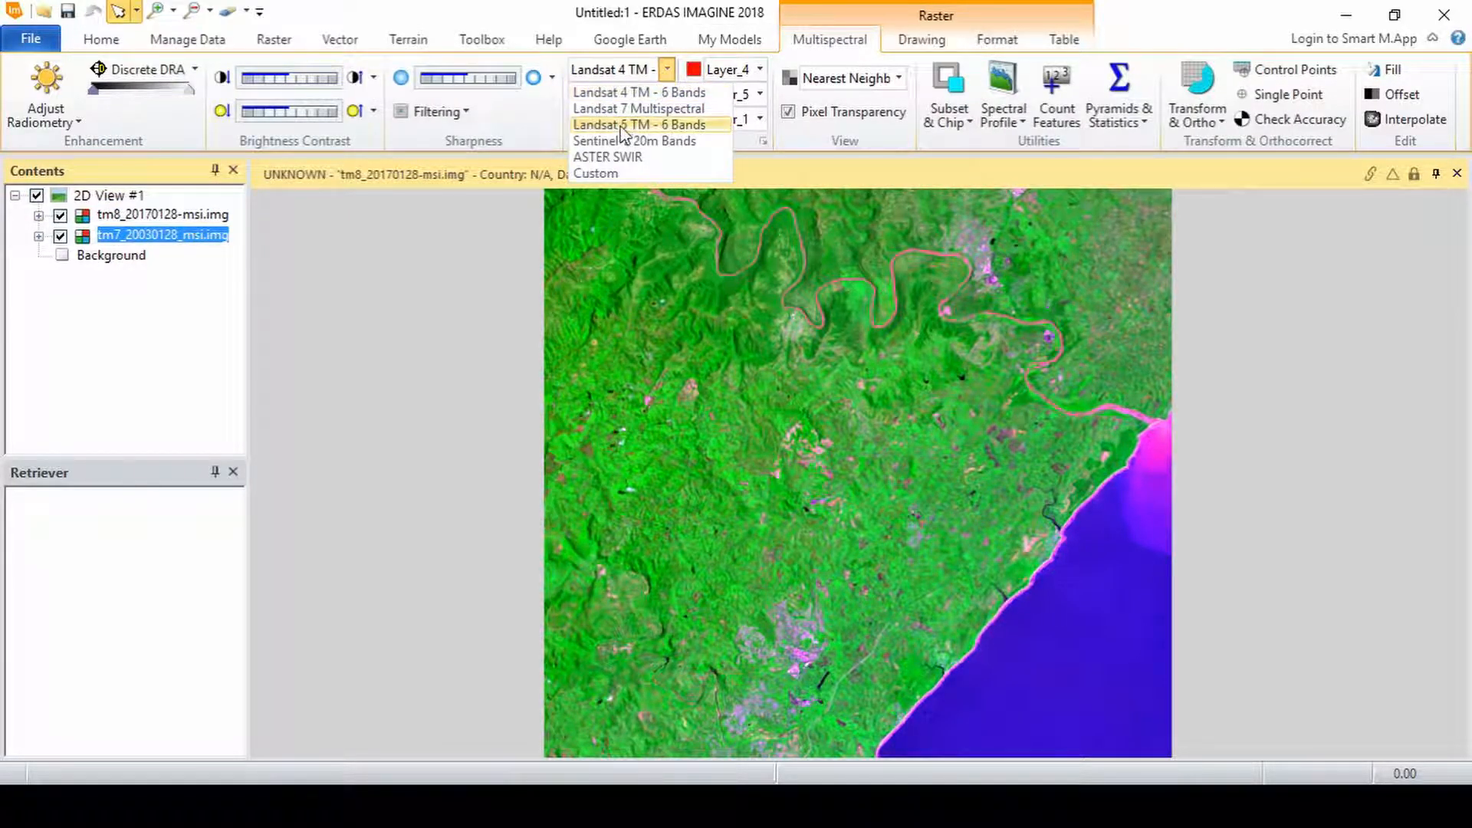
left_click(637, 108)
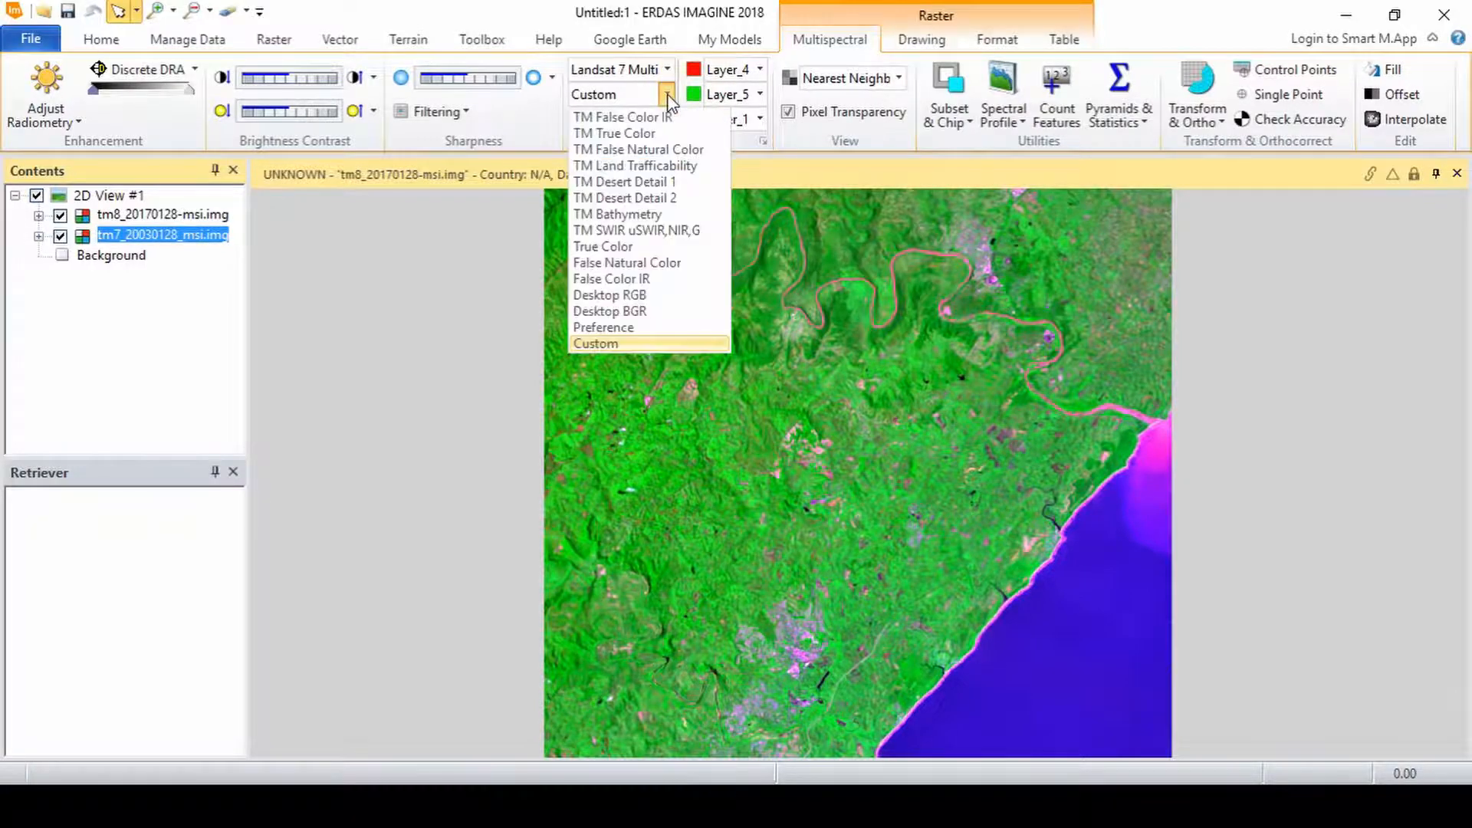
left_click(627, 262)
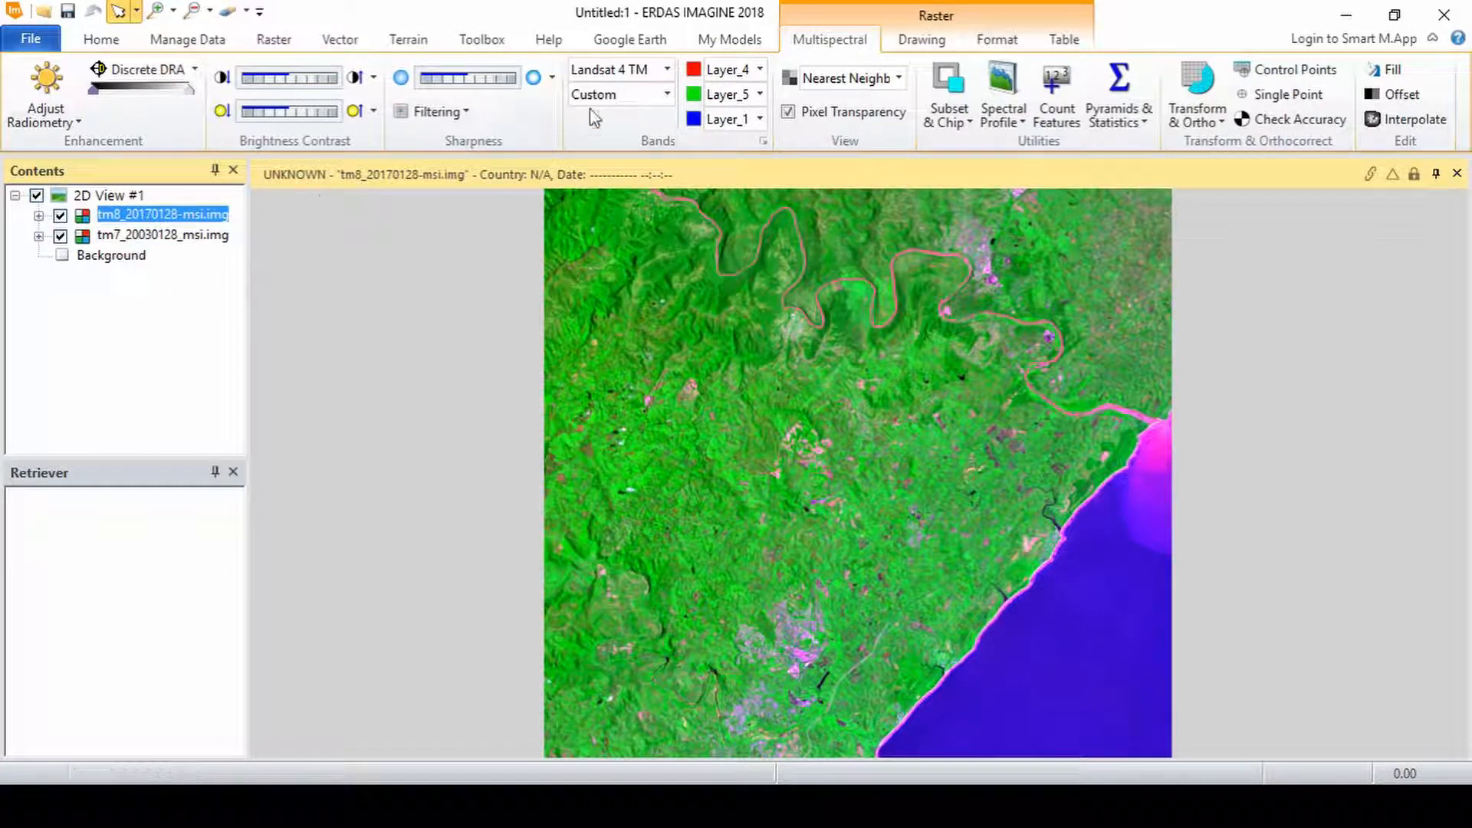
left_click(665, 68)
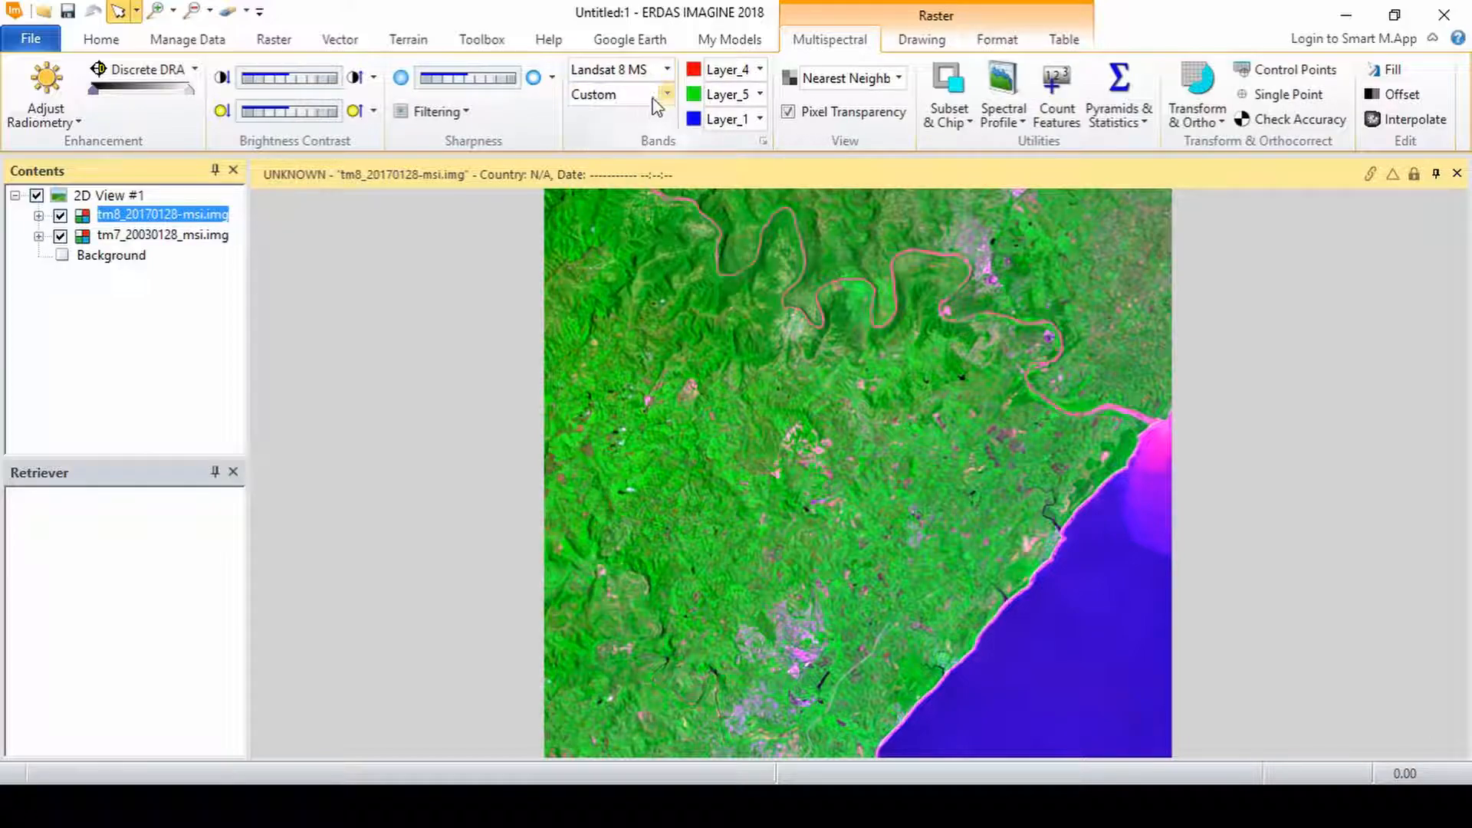
left_click(614, 93)
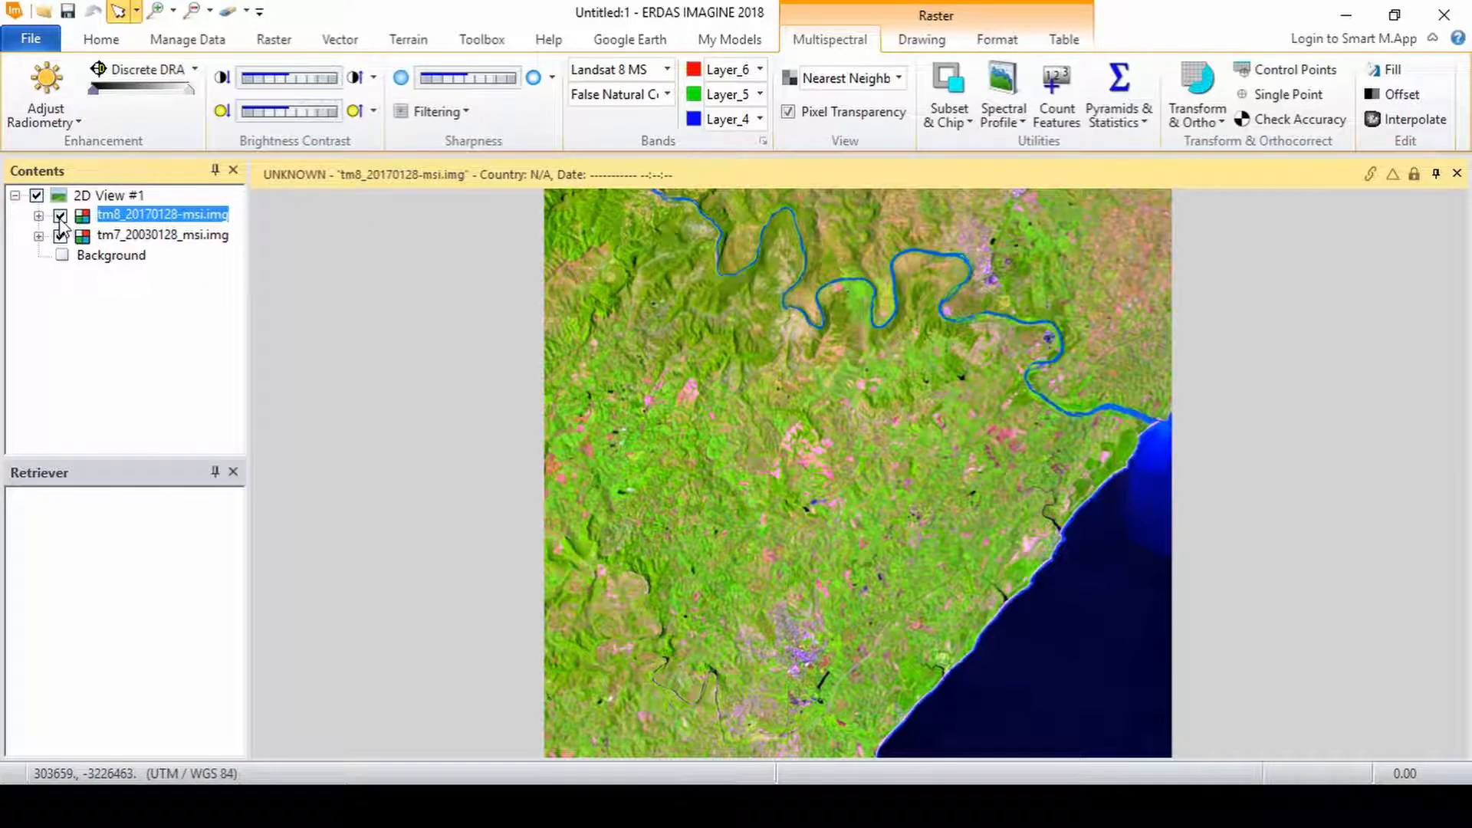
Toggle the tm8 layer and pan around the town, then return to Home
left_click(59, 217)
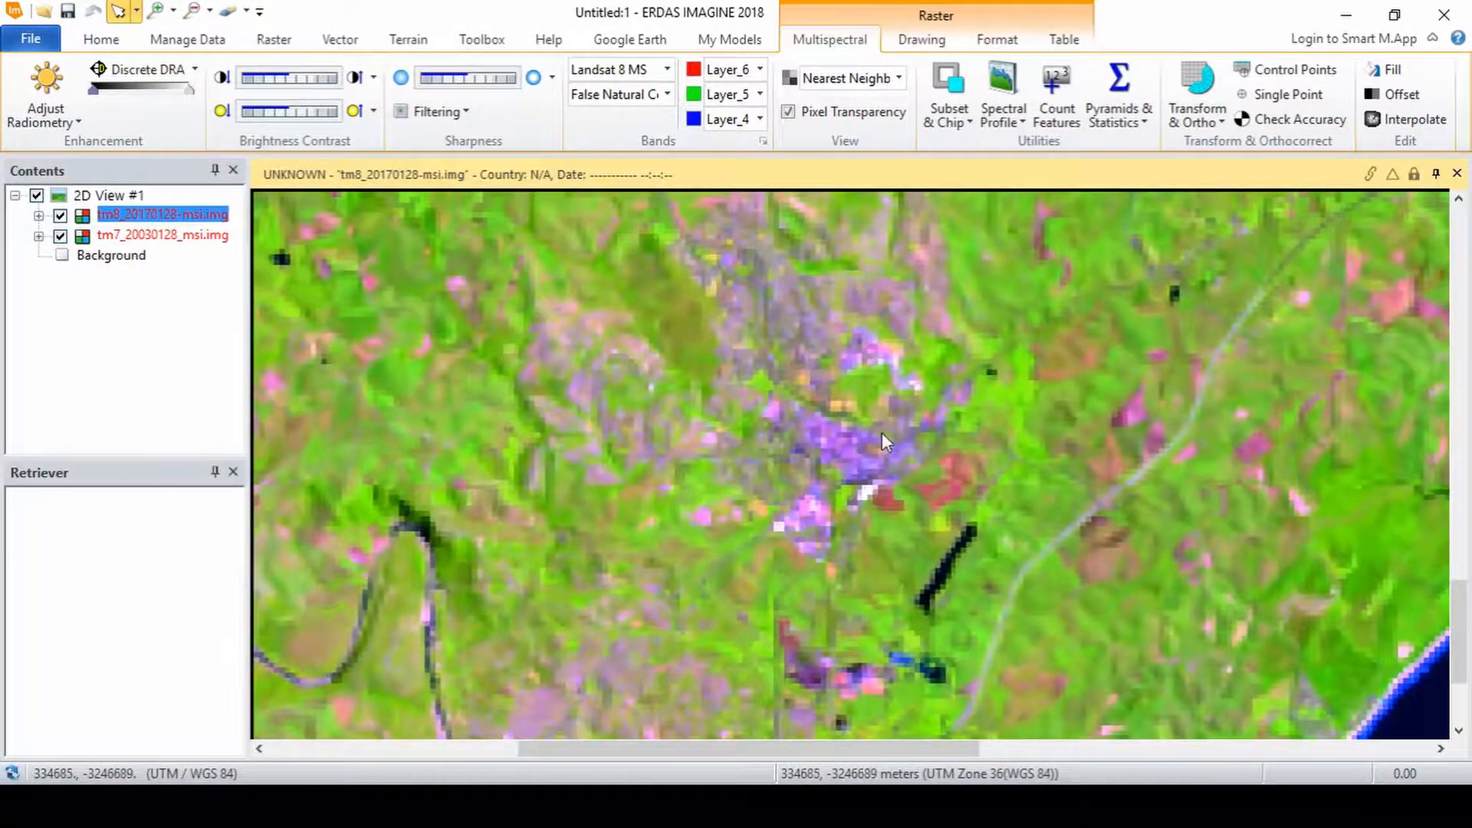
left_click_drag(883, 442, 816, 411)
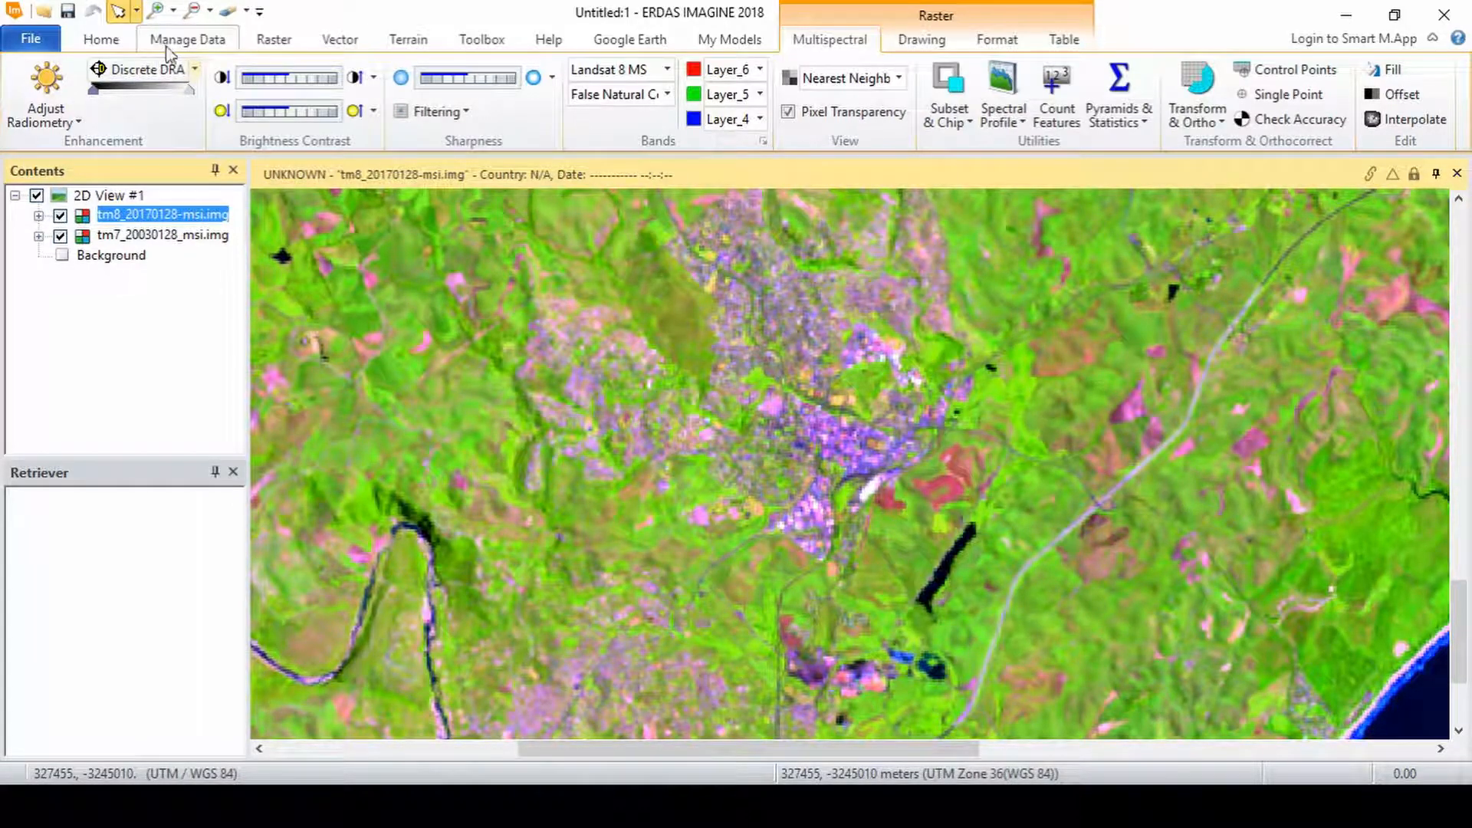
left_click(101, 39)
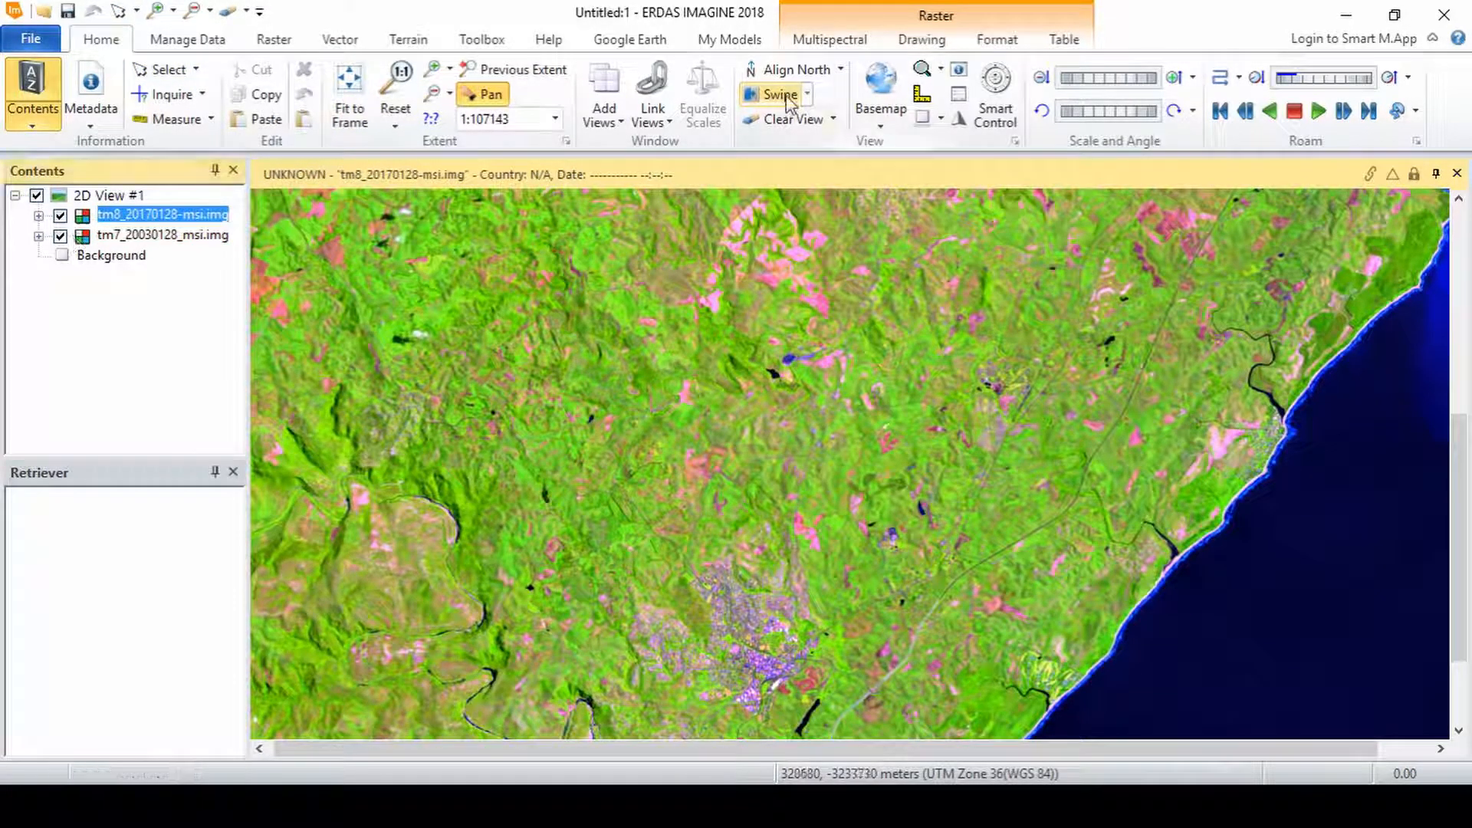
Start a Swipe transition between the 2017 and 2003 images, left to right
left_click(777, 94)
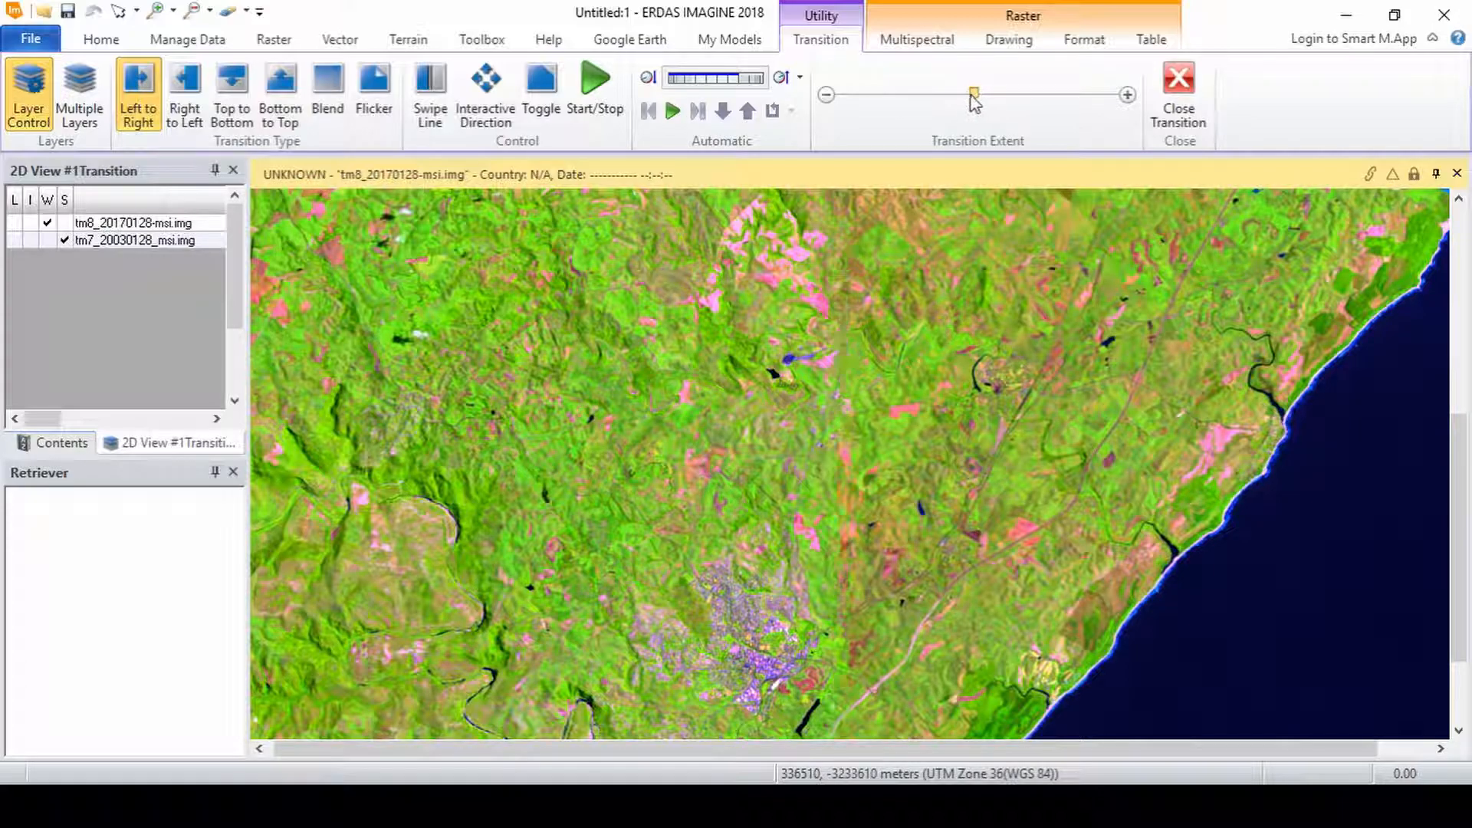
Drag the swipe line, try Right to Left, then switch to Top to Bottom
left_click_drag(972, 94, 1013, 94)
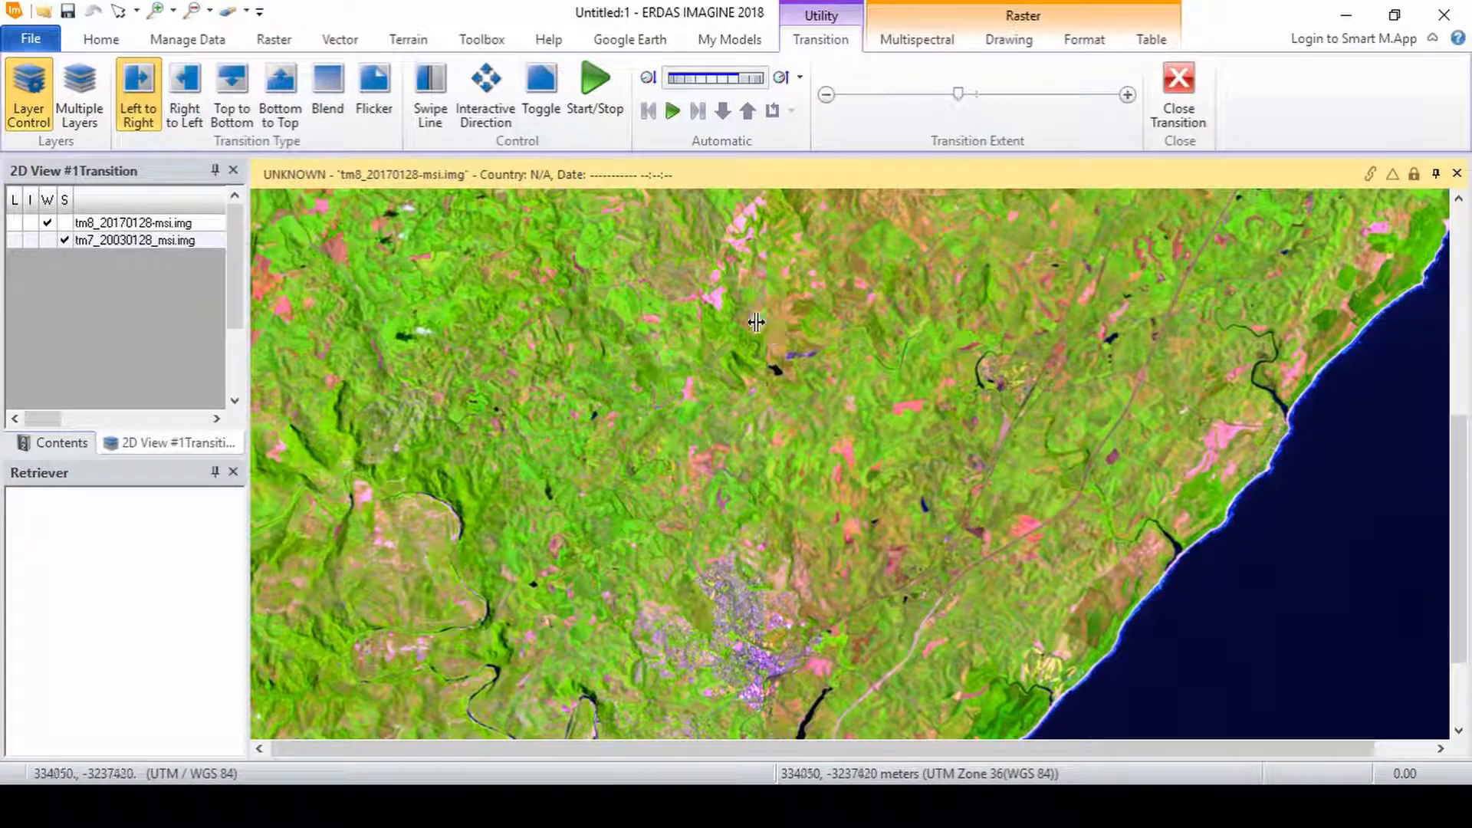
left_click(184, 93)
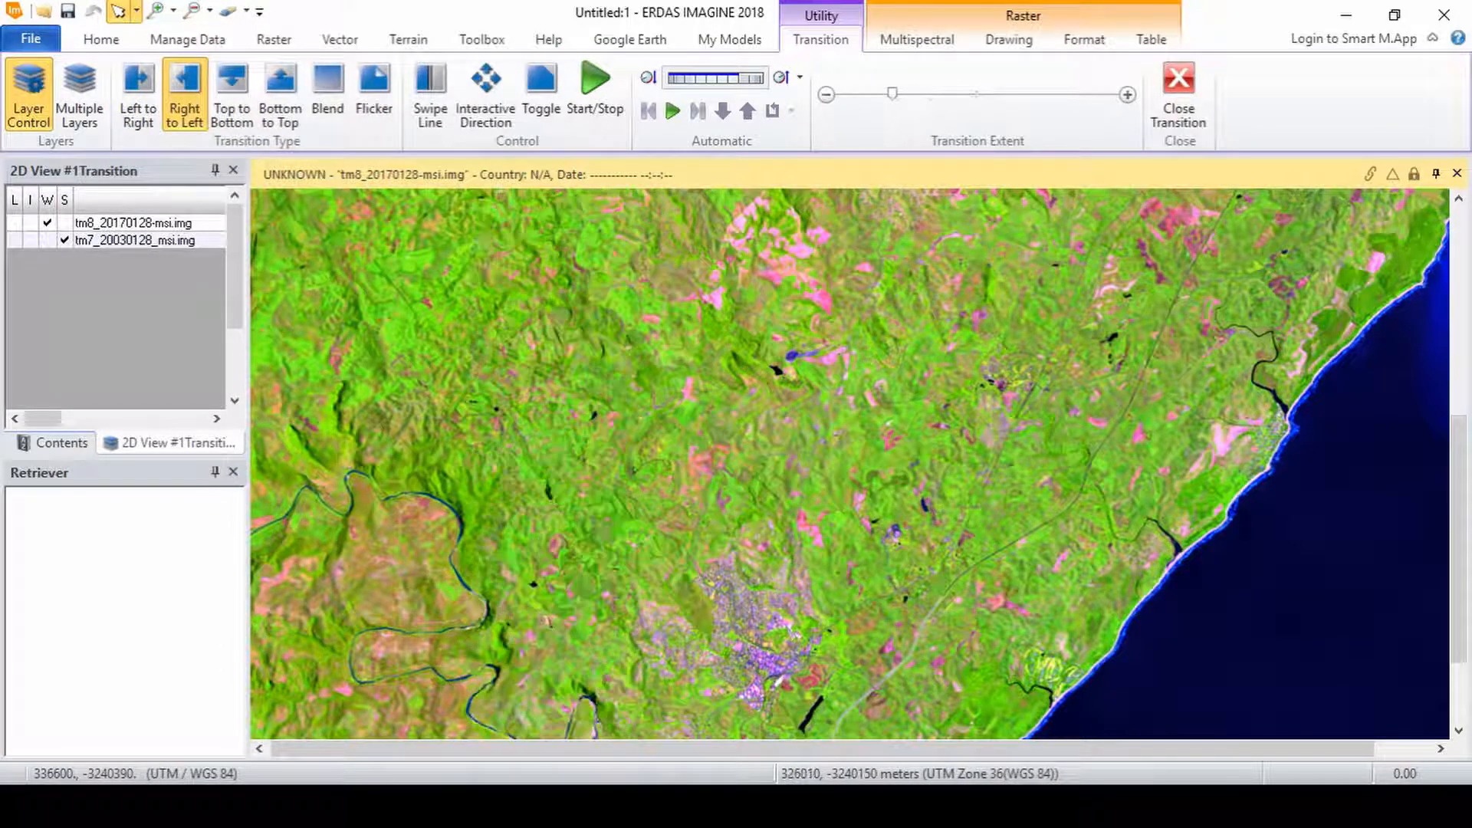
left_click_drag(892, 93, 988, 92)
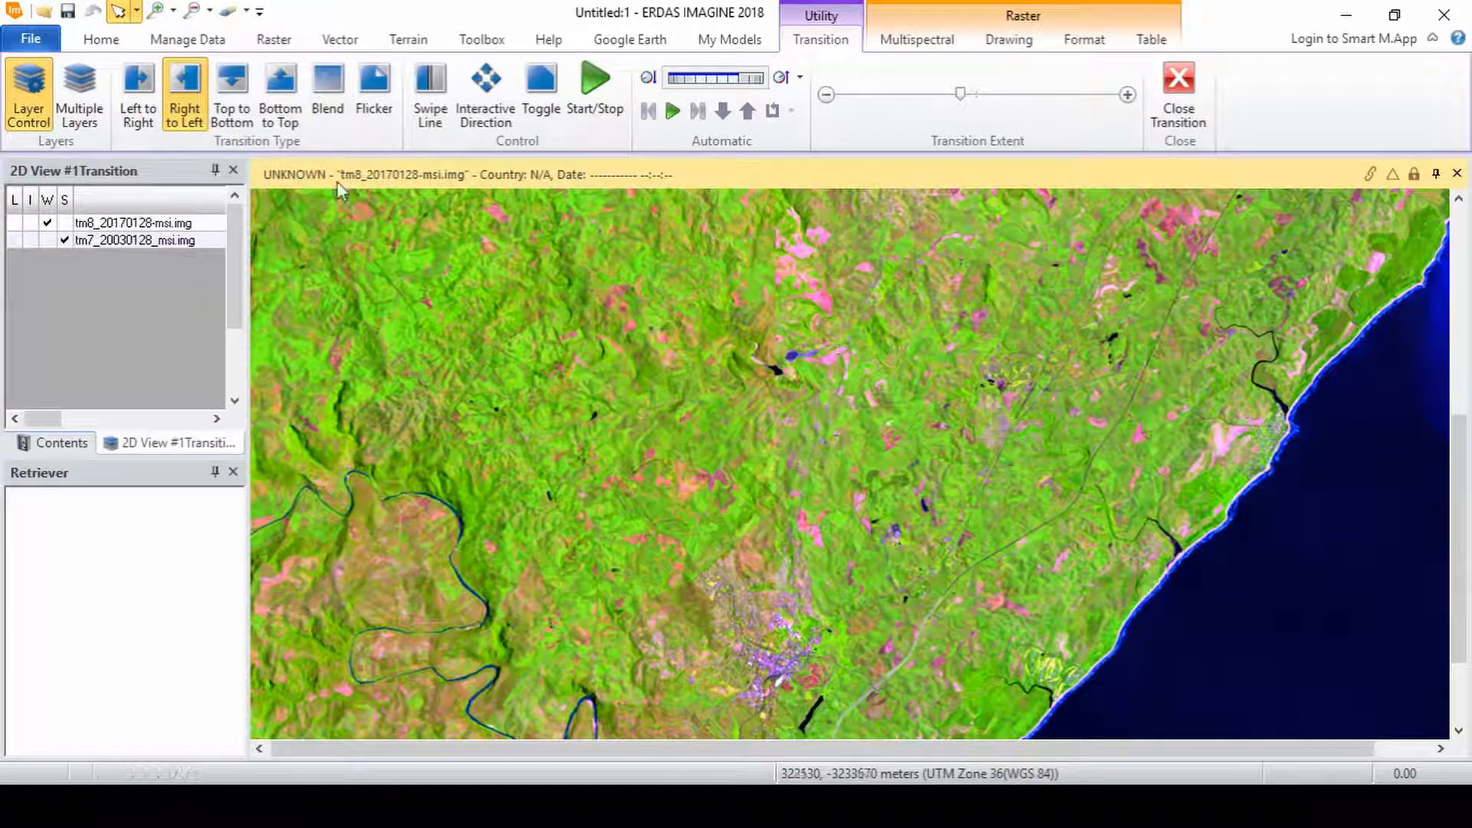
left_click(231, 93)
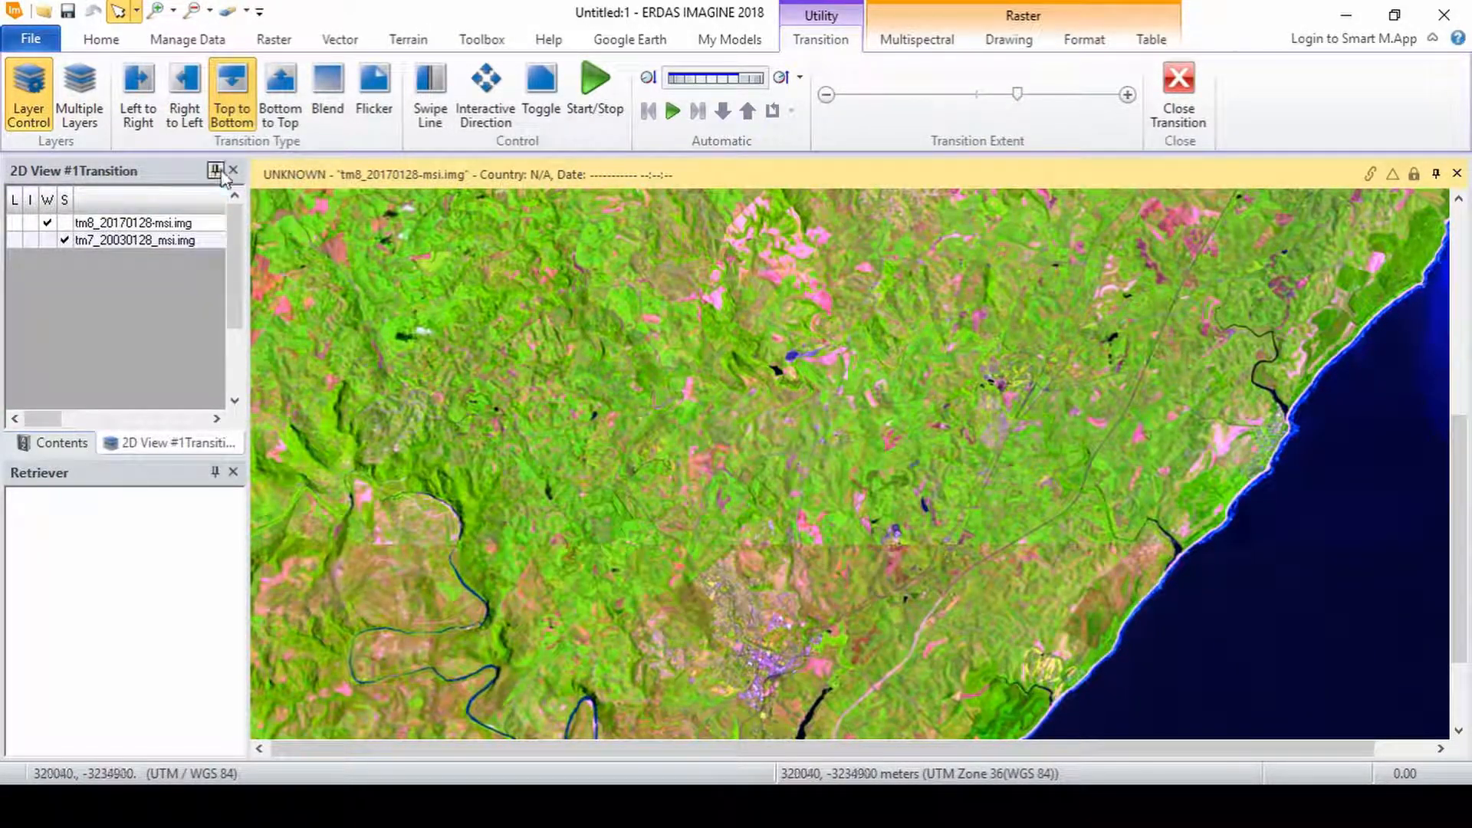
Animate a Blend transition between the two dates and pan closer to the town
left_click(327, 89)
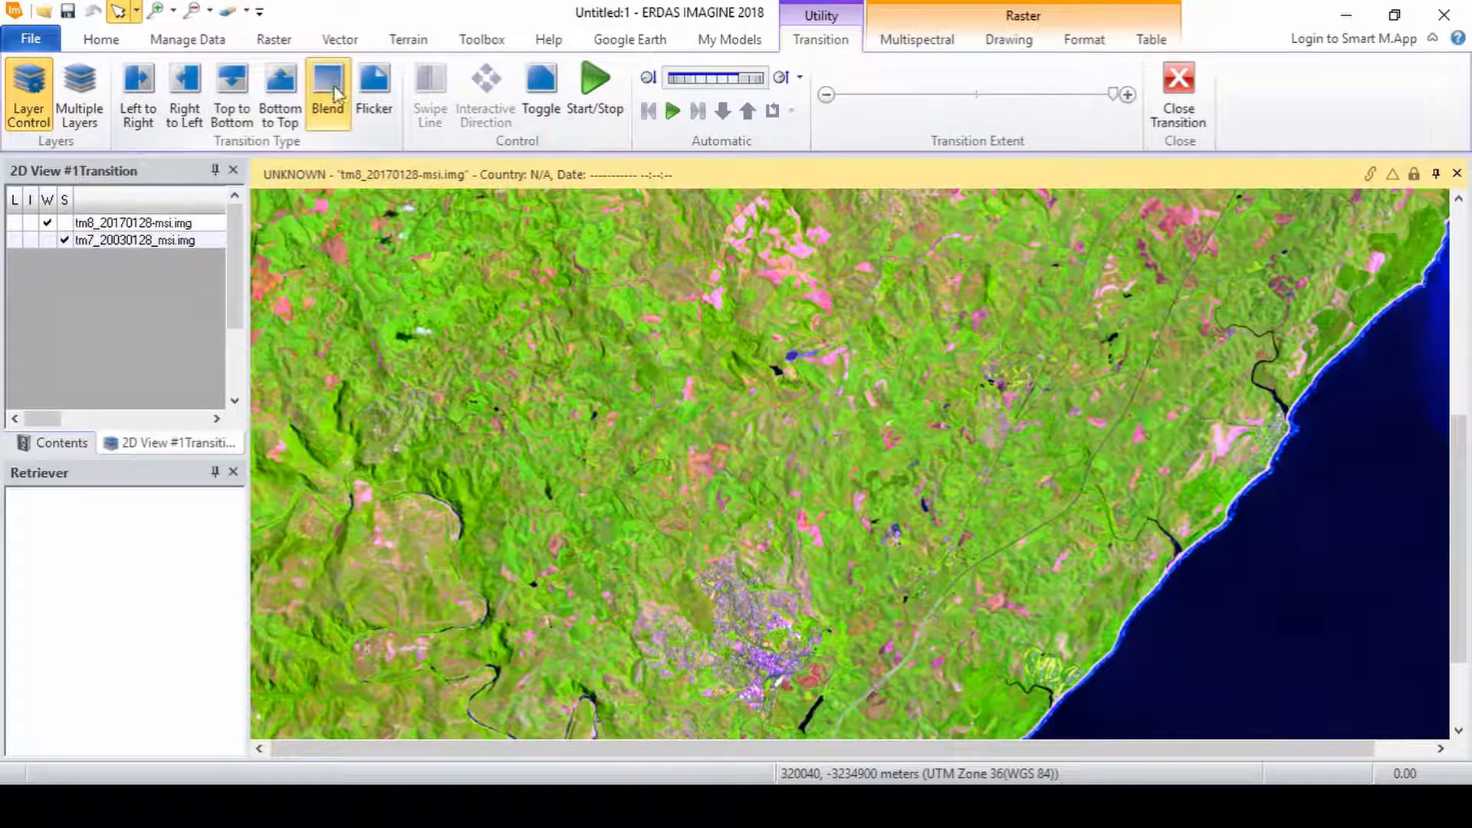
left_click(594, 84)
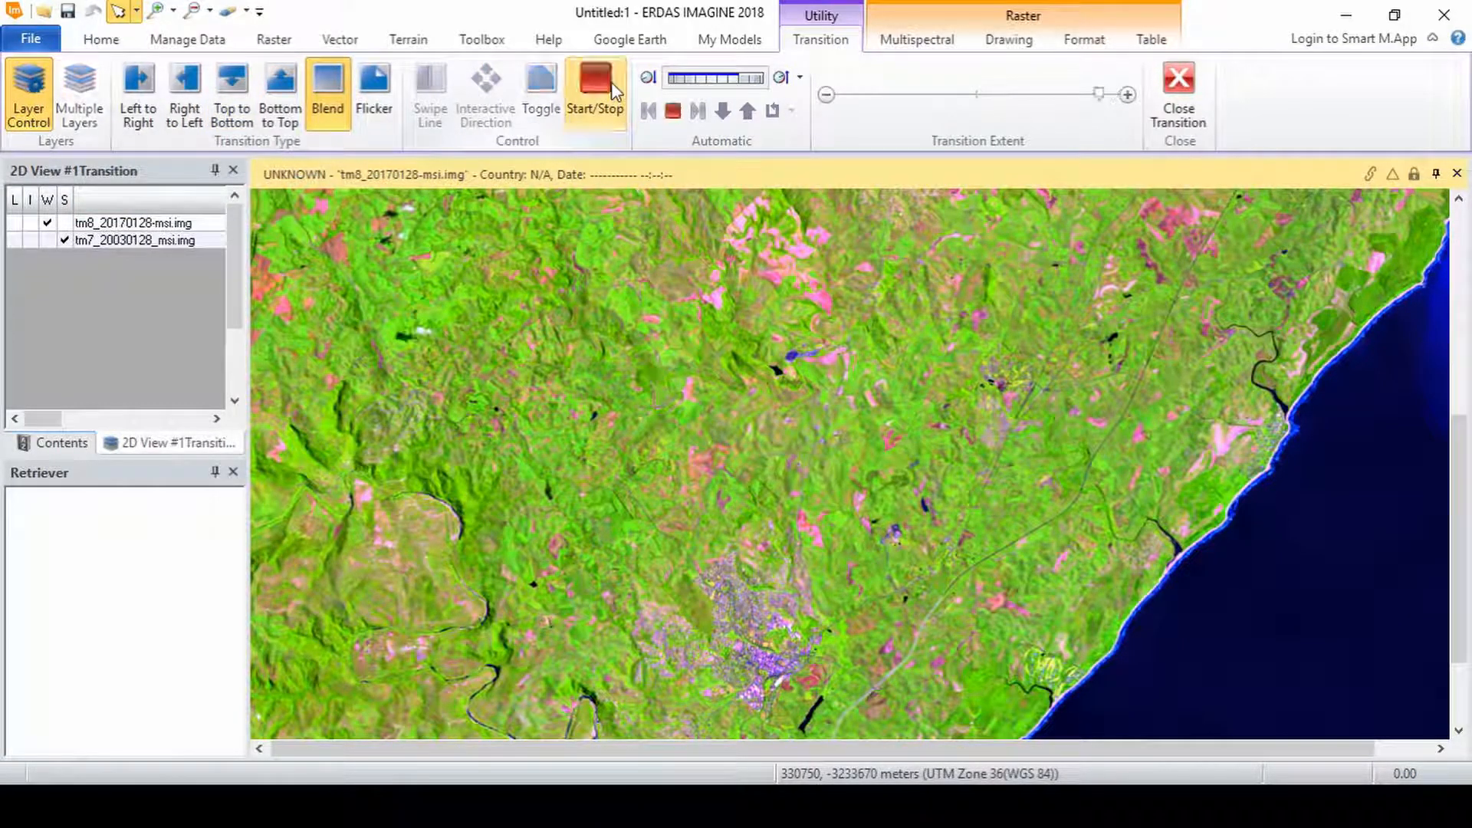
left_click(594, 89)
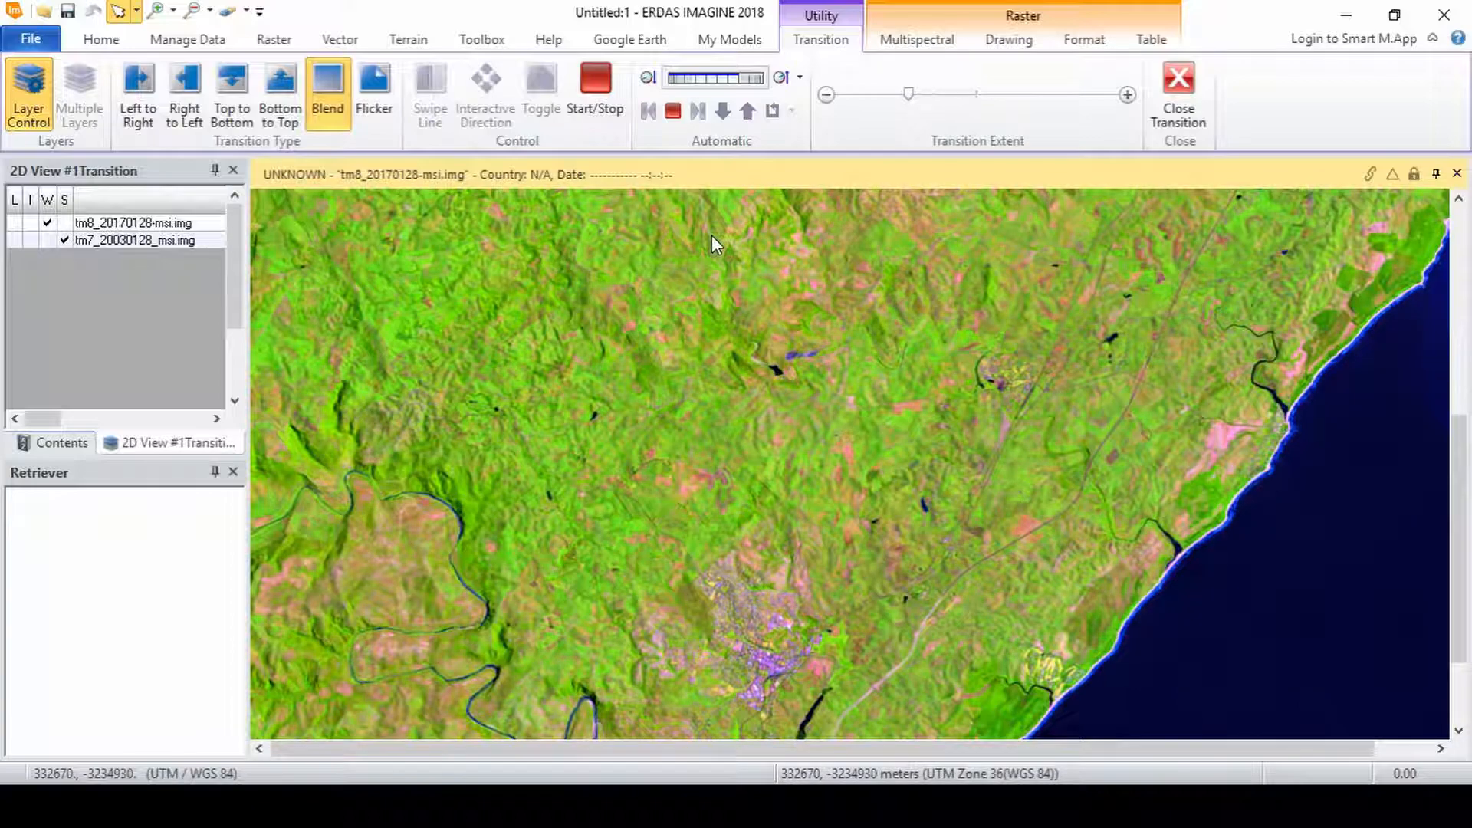
left_click_drag(908, 93, 1072, 93)
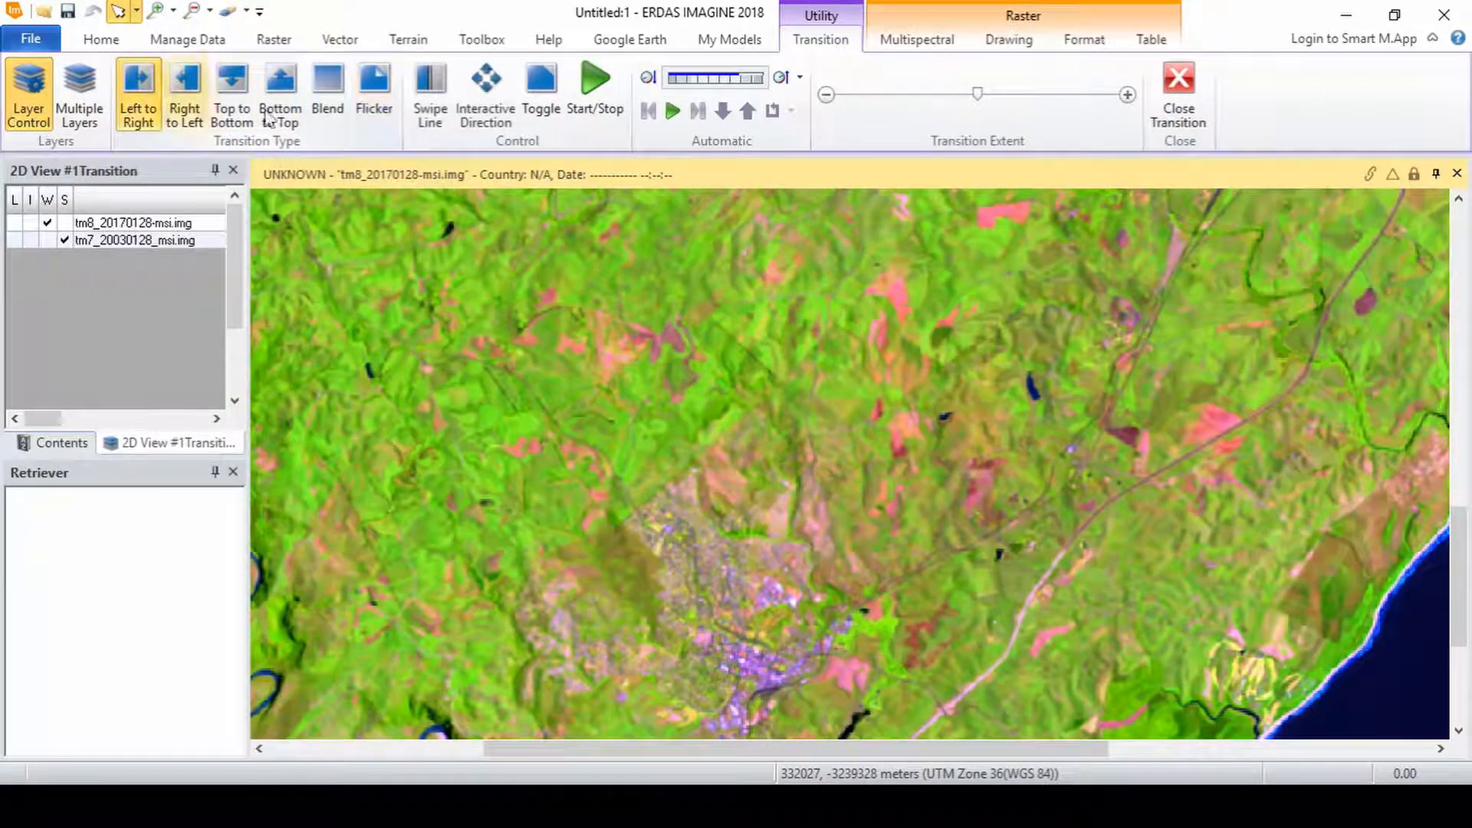
Play and stop the automatic swipe, adjust Transition Extent, and close the transition
left_click(595, 85)
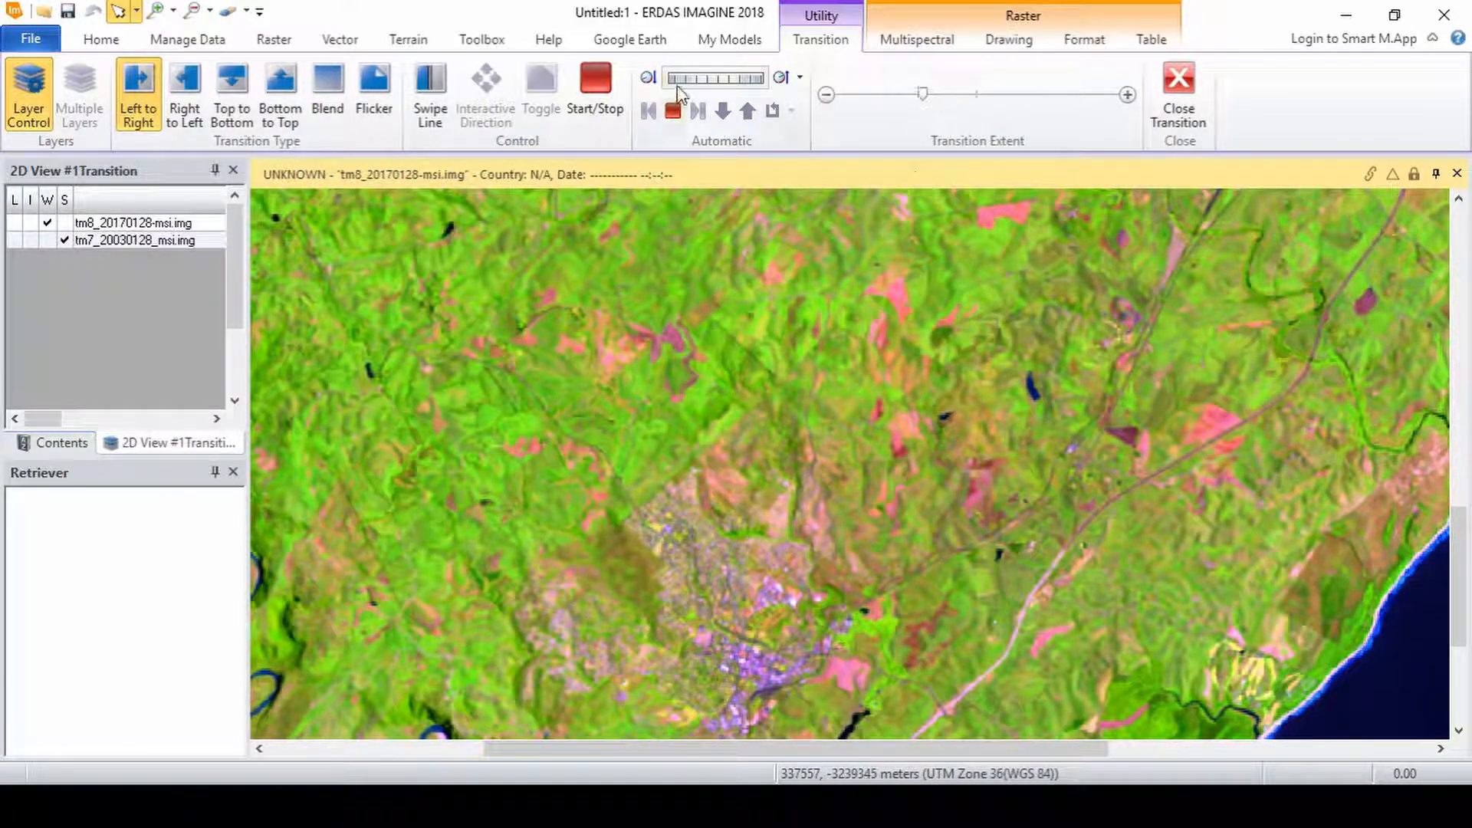
left_click(594, 84)
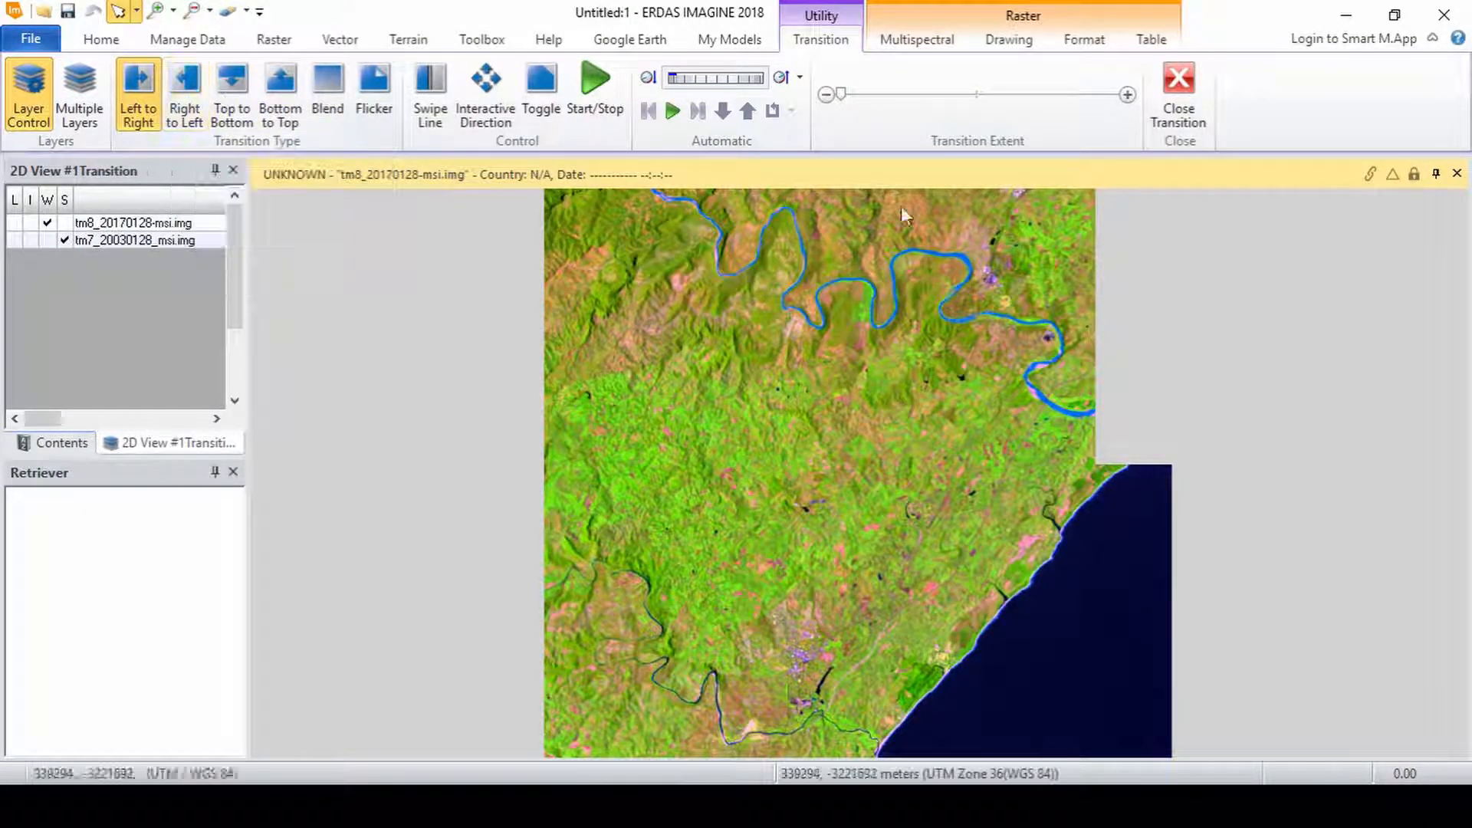
left_click_drag(841, 94, 1084, 93)
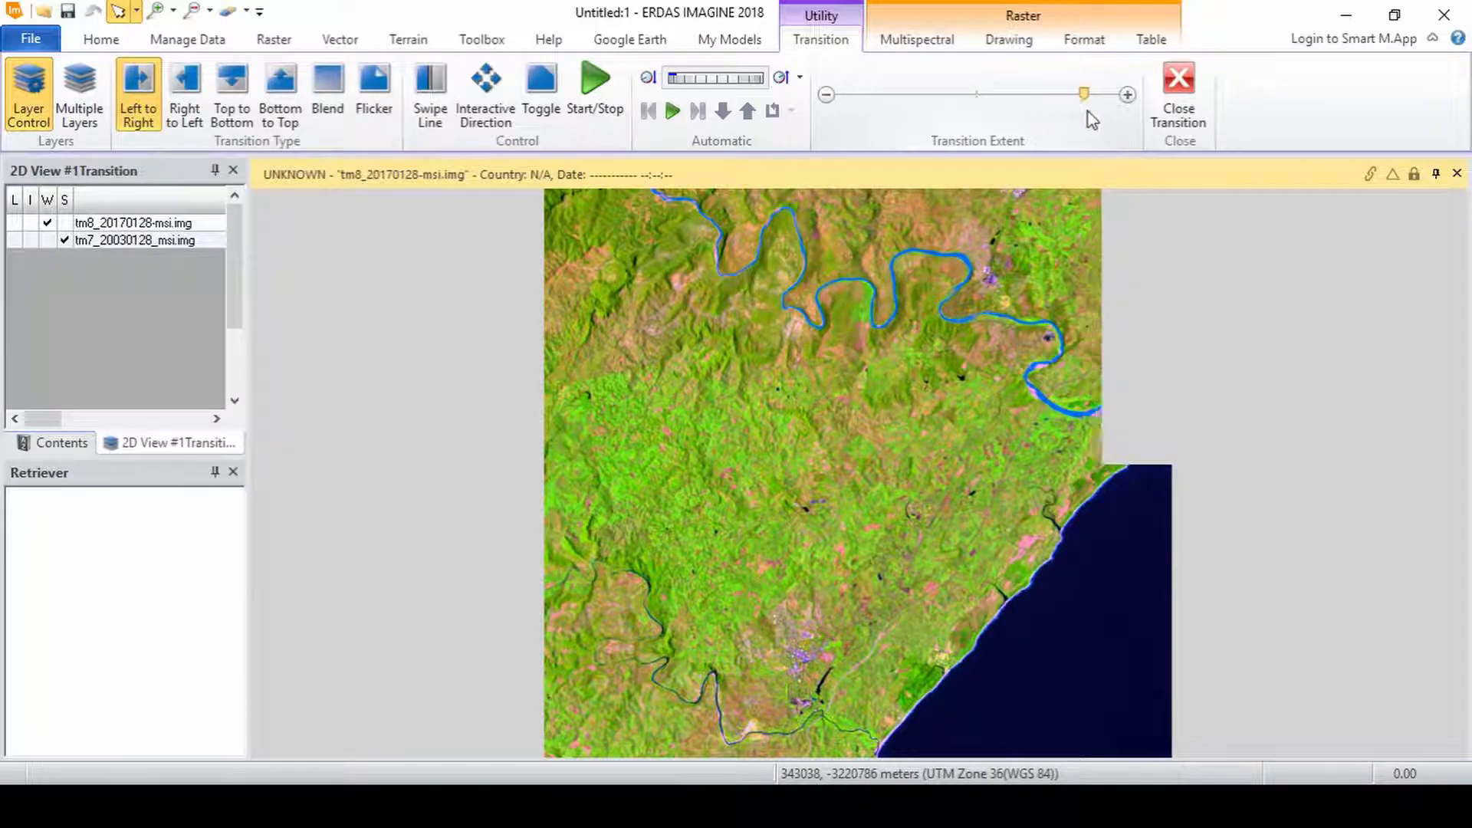
left_click(1176, 85)
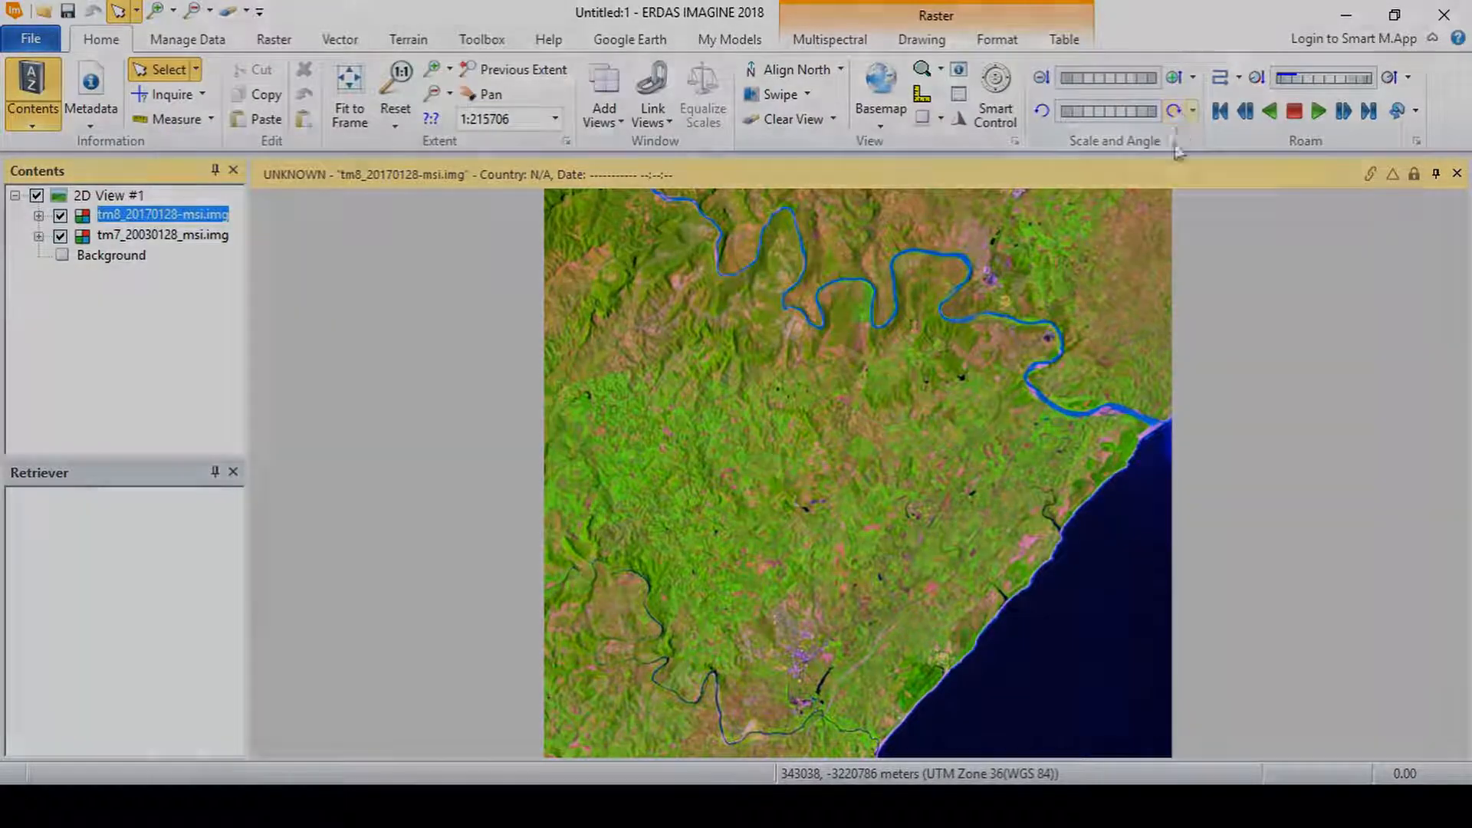